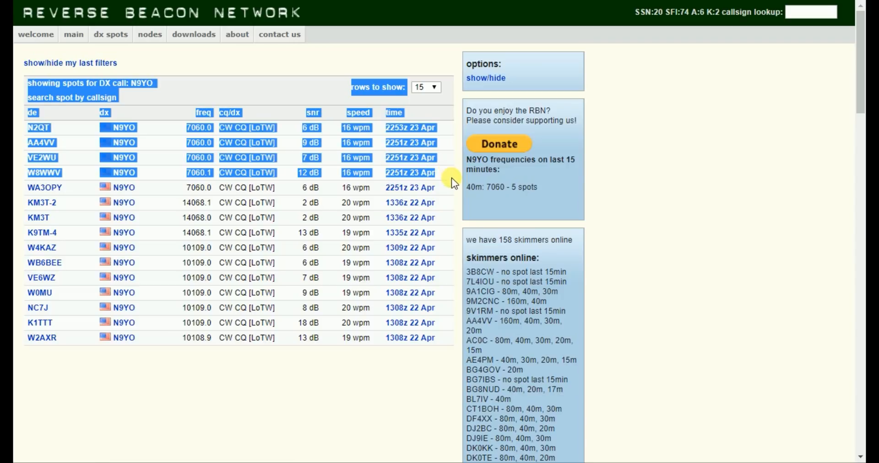
pyautogui.moveTo(398, 194)
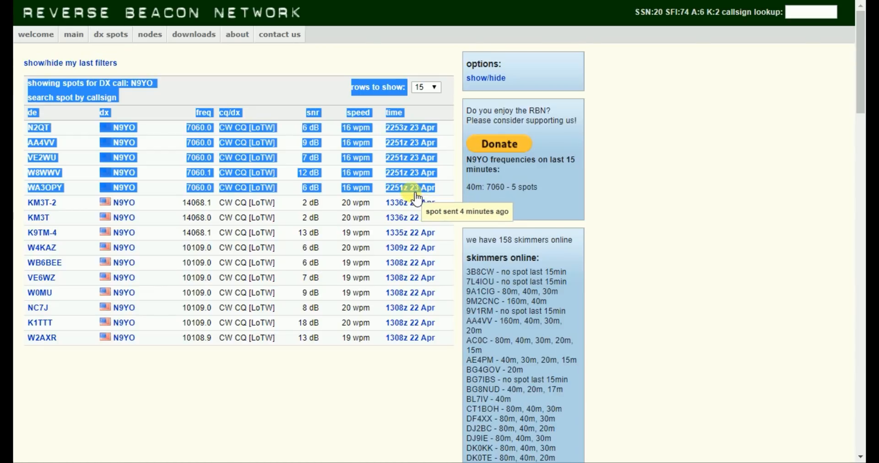
pyautogui.moveTo(285, 156)
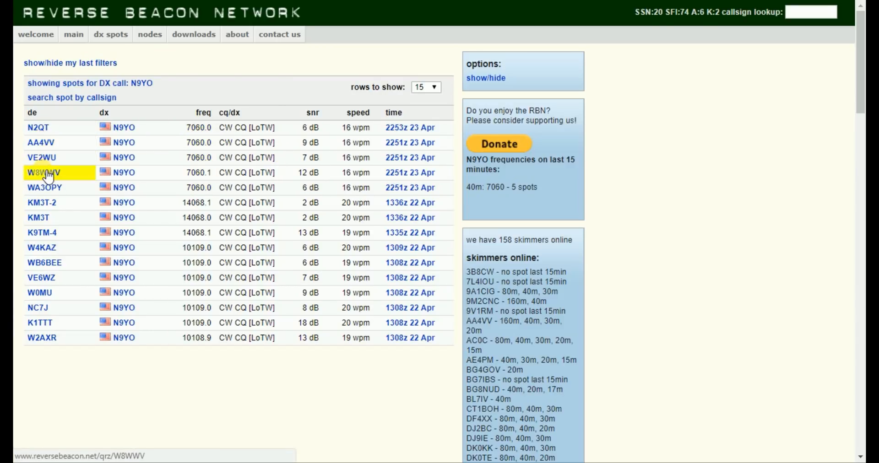
pyautogui.moveTo(37, 202)
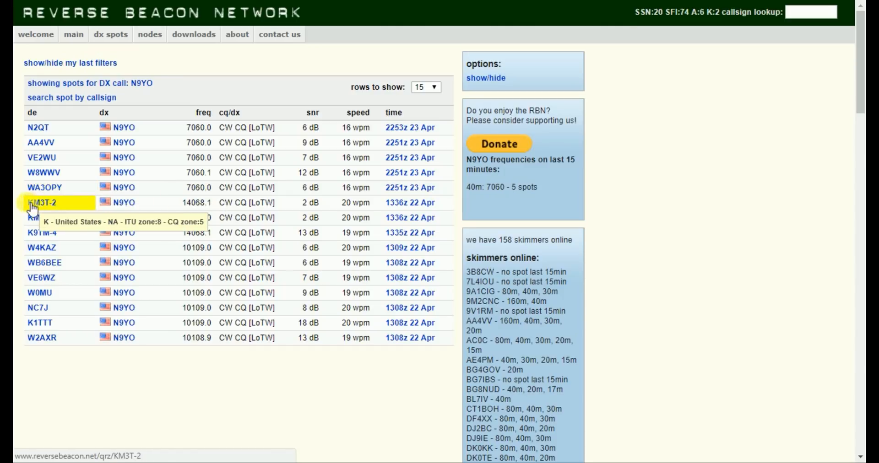
pyautogui.moveTo(233, 356)
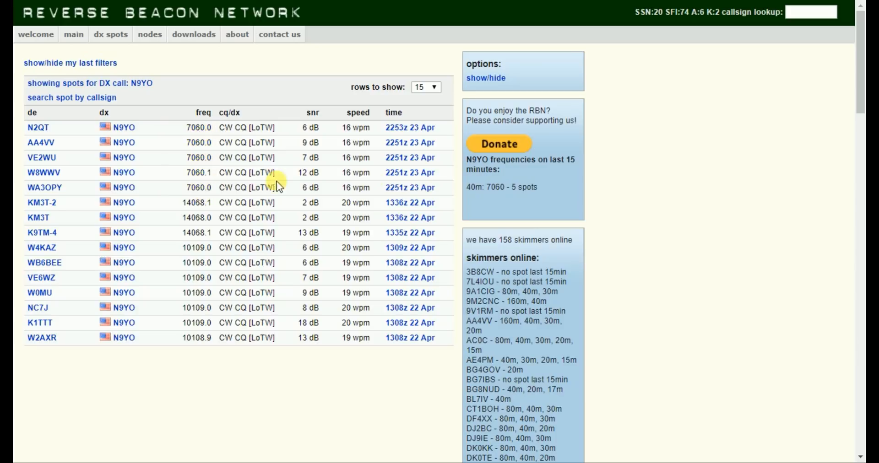
pyautogui.moveTo(450, 174)
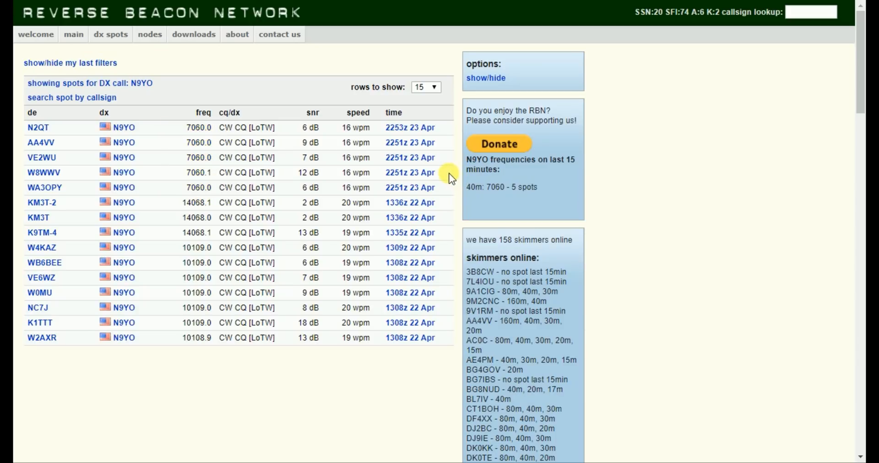